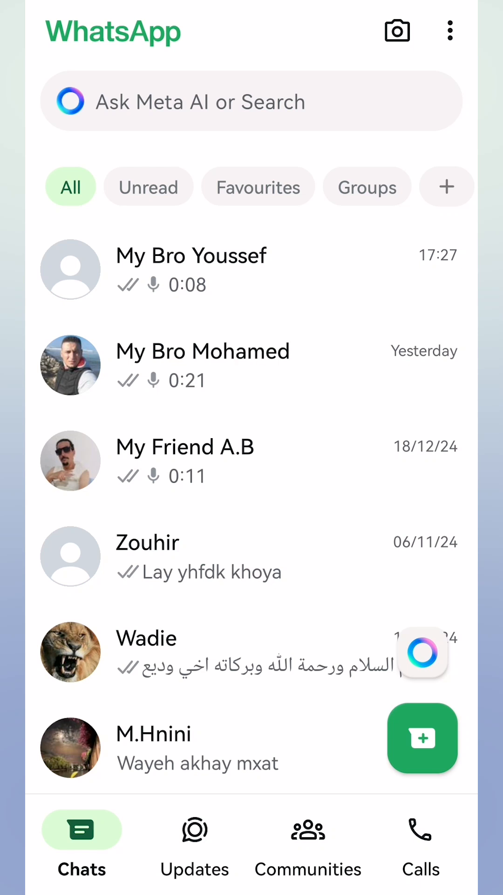
Reach the Storage and data settings from WhatsApp's more-options menu
click(449, 29)
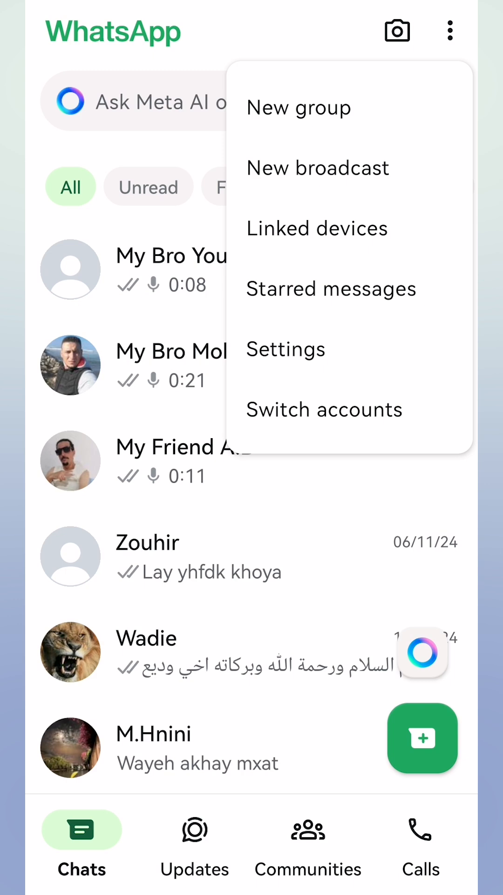
click(286, 350)
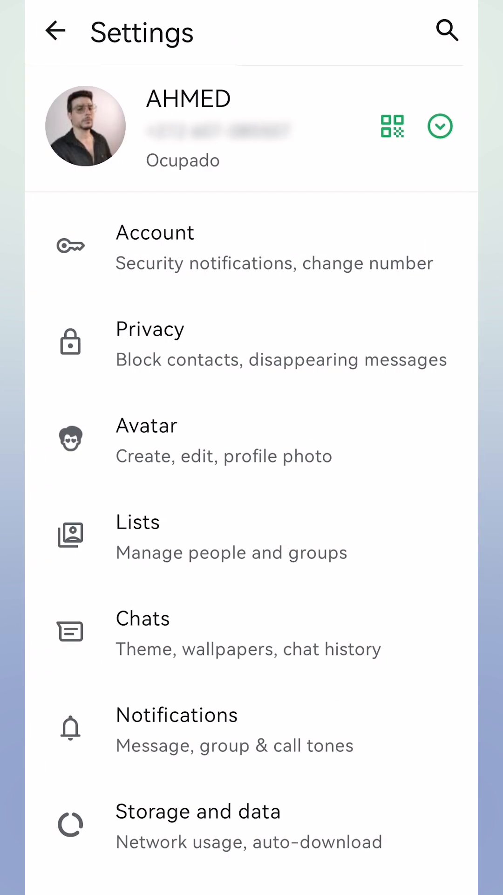
click(198, 824)
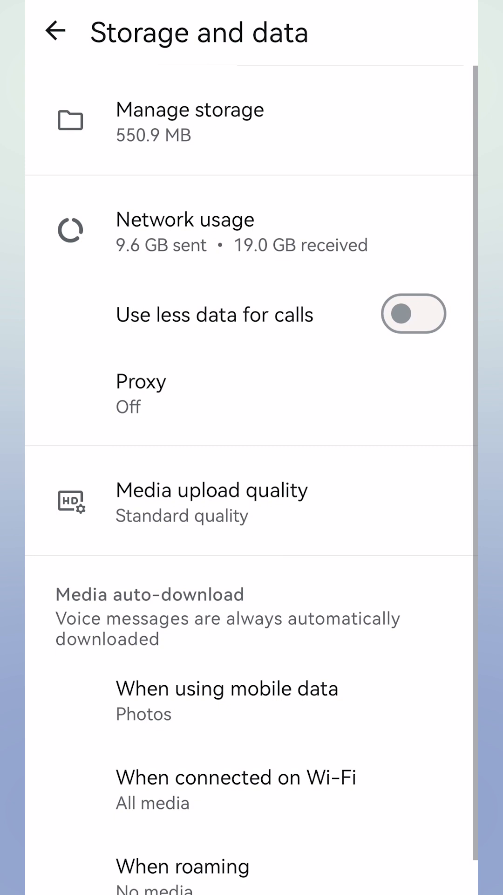
Enter 1.1.1.1 as the proxy host, leaving chat and media ports at Default
click(141, 393)
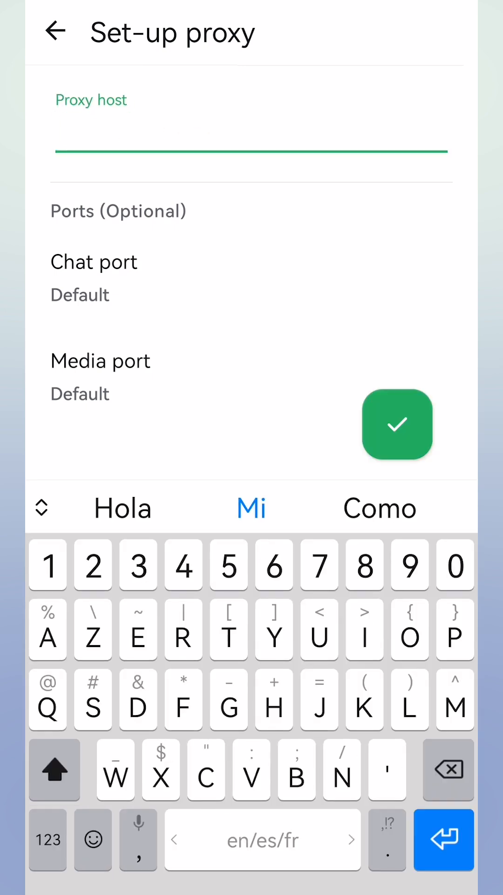
click(48, 566)
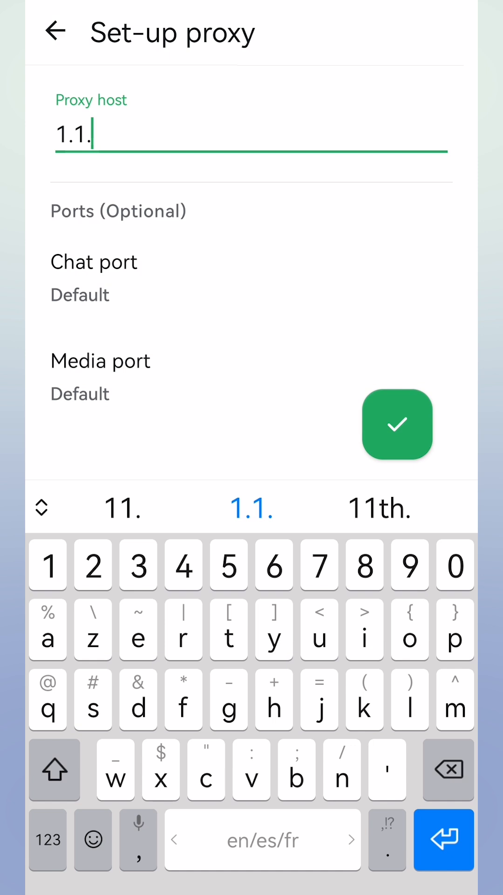
text(1.1.1.1)
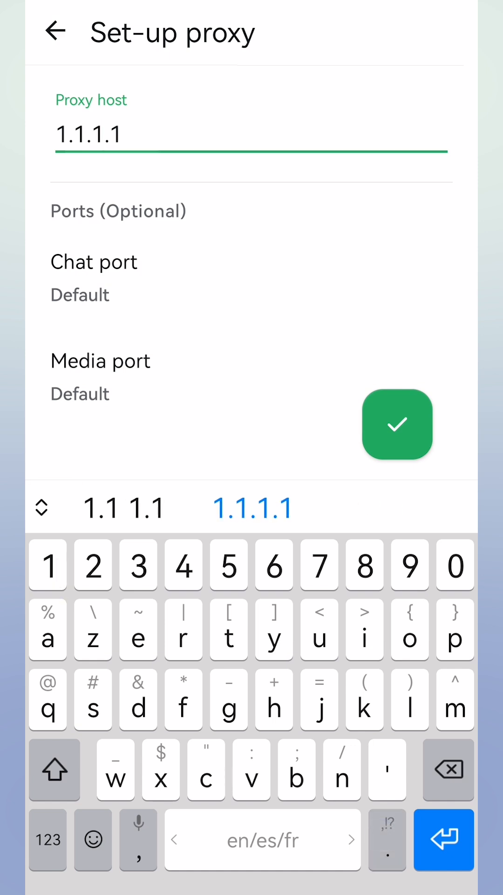